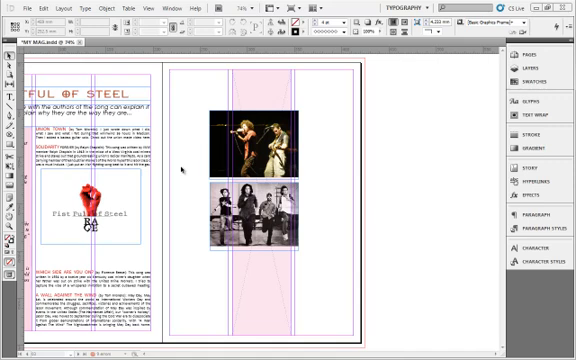
mouse_move(185, 90)
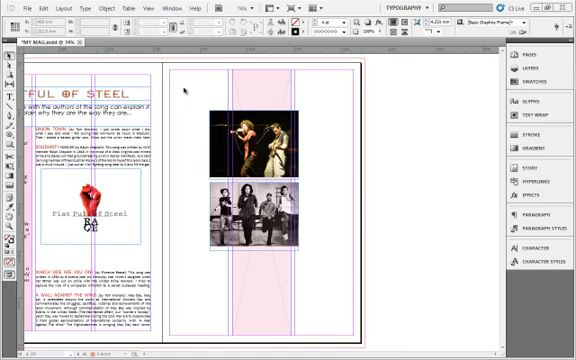
mouse_move(357, 203)
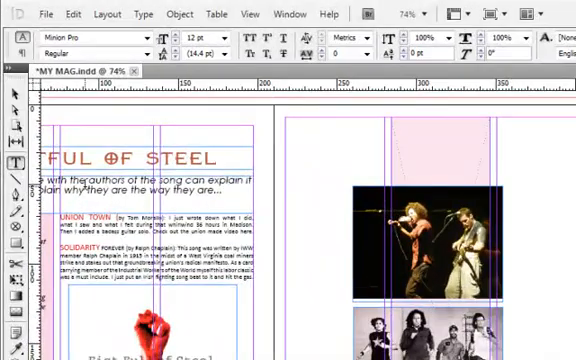
click(40, 14)
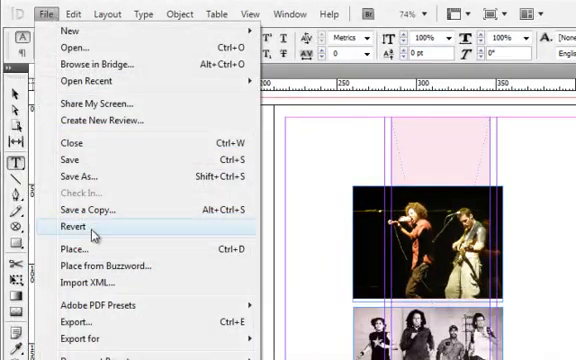
click(73, 249)
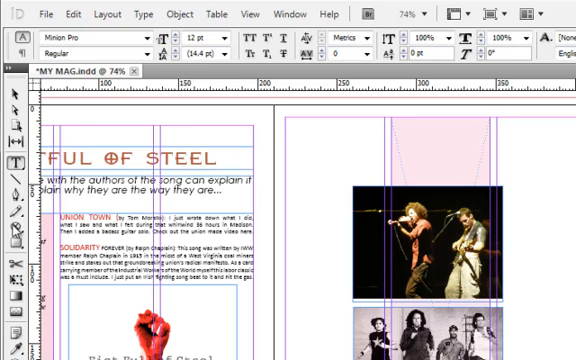
Open the File menu again, keeping text settings at Minion Pro 12 pt.
click(13, 231)
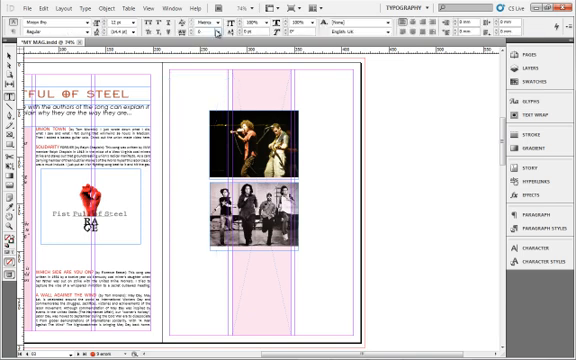
click(12, 7)
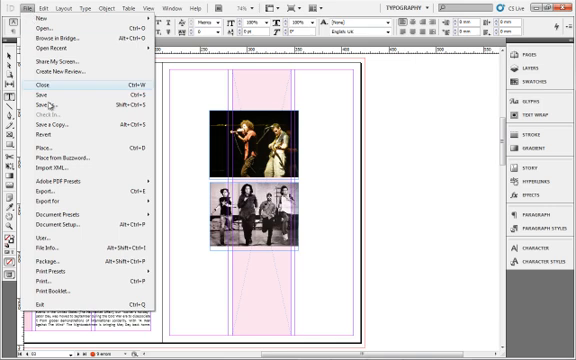
Start File > Place, choose TOM AND GRAMMY, and enable Show Import Options.
click(44, 138)
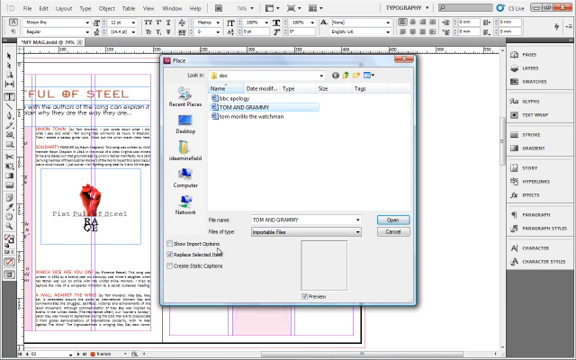
mouse_move(453, 232)
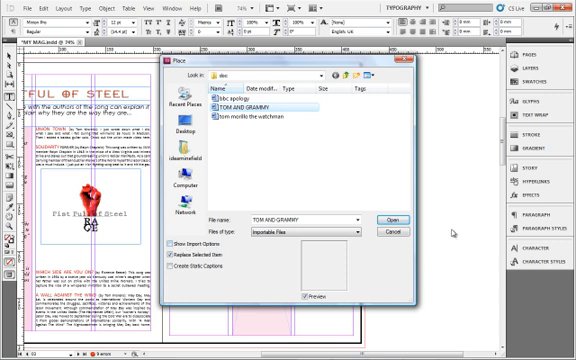
click(395, 218)
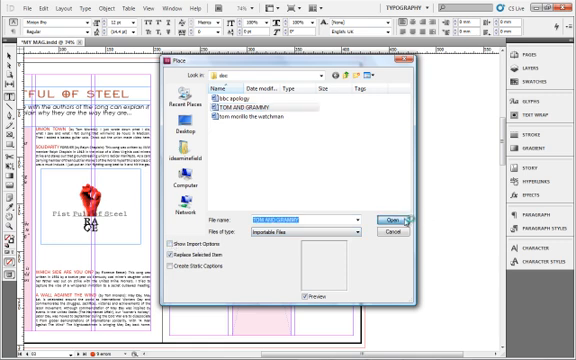
Import TOM AND GRAMMY.docx with styles and formatting removed from text and tables.
click(391, 218)
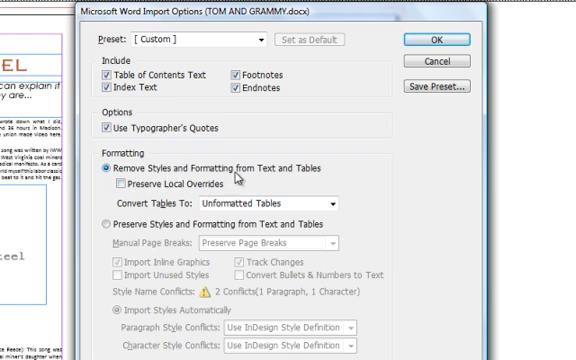
mouse_move(350, 178)
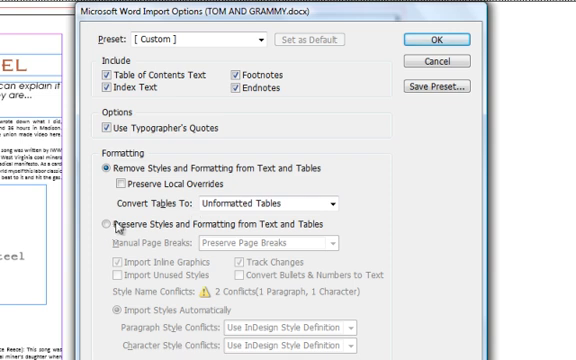
click(110, 221)
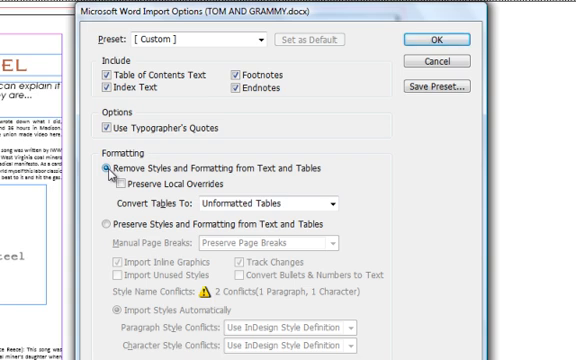
click(432, 38)
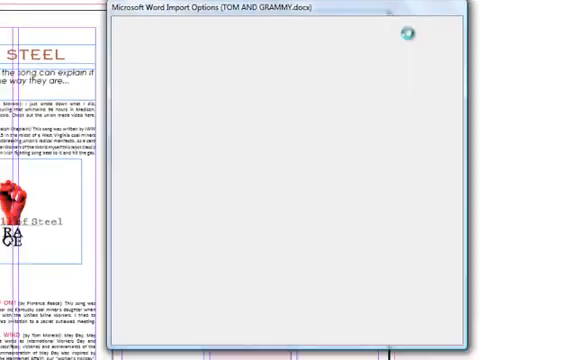